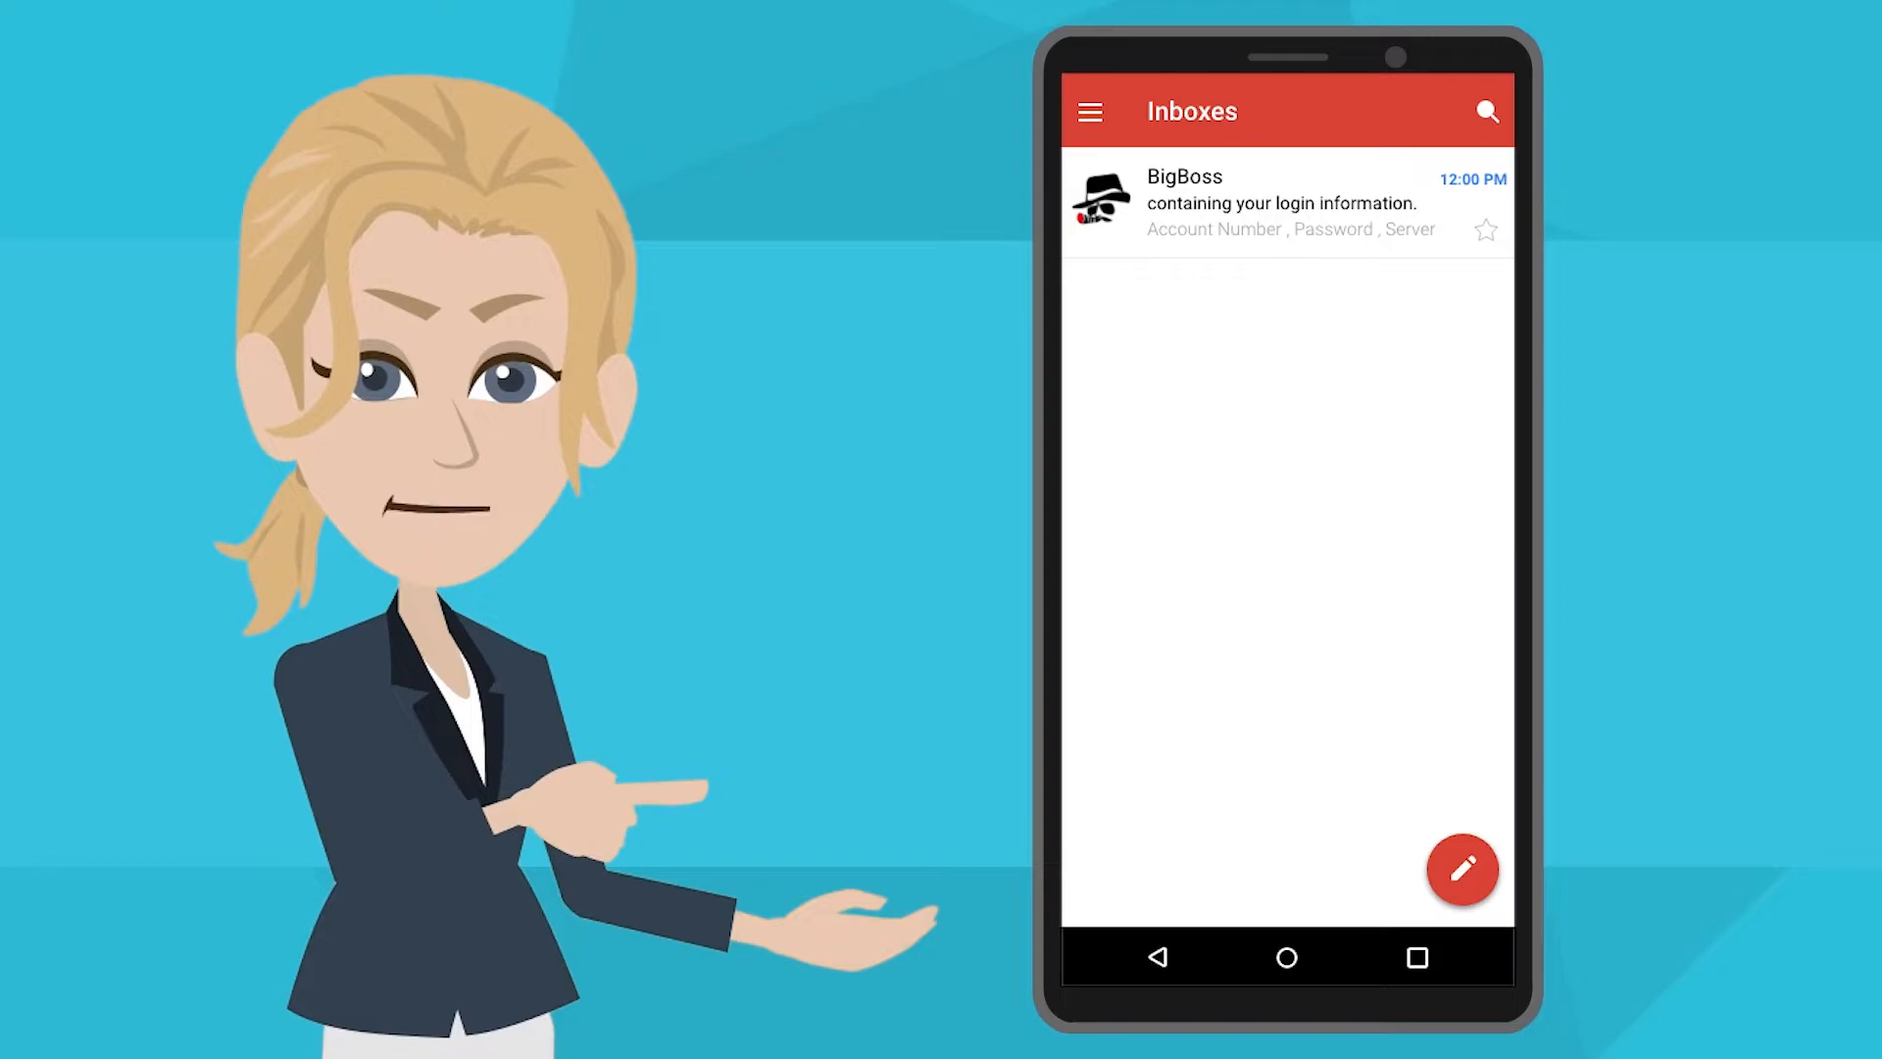
# Step: Install MetaTrader 4 Forex Trading from the Play Store and launch it to its Quotes screen
pyautogui.click(1088, 110)
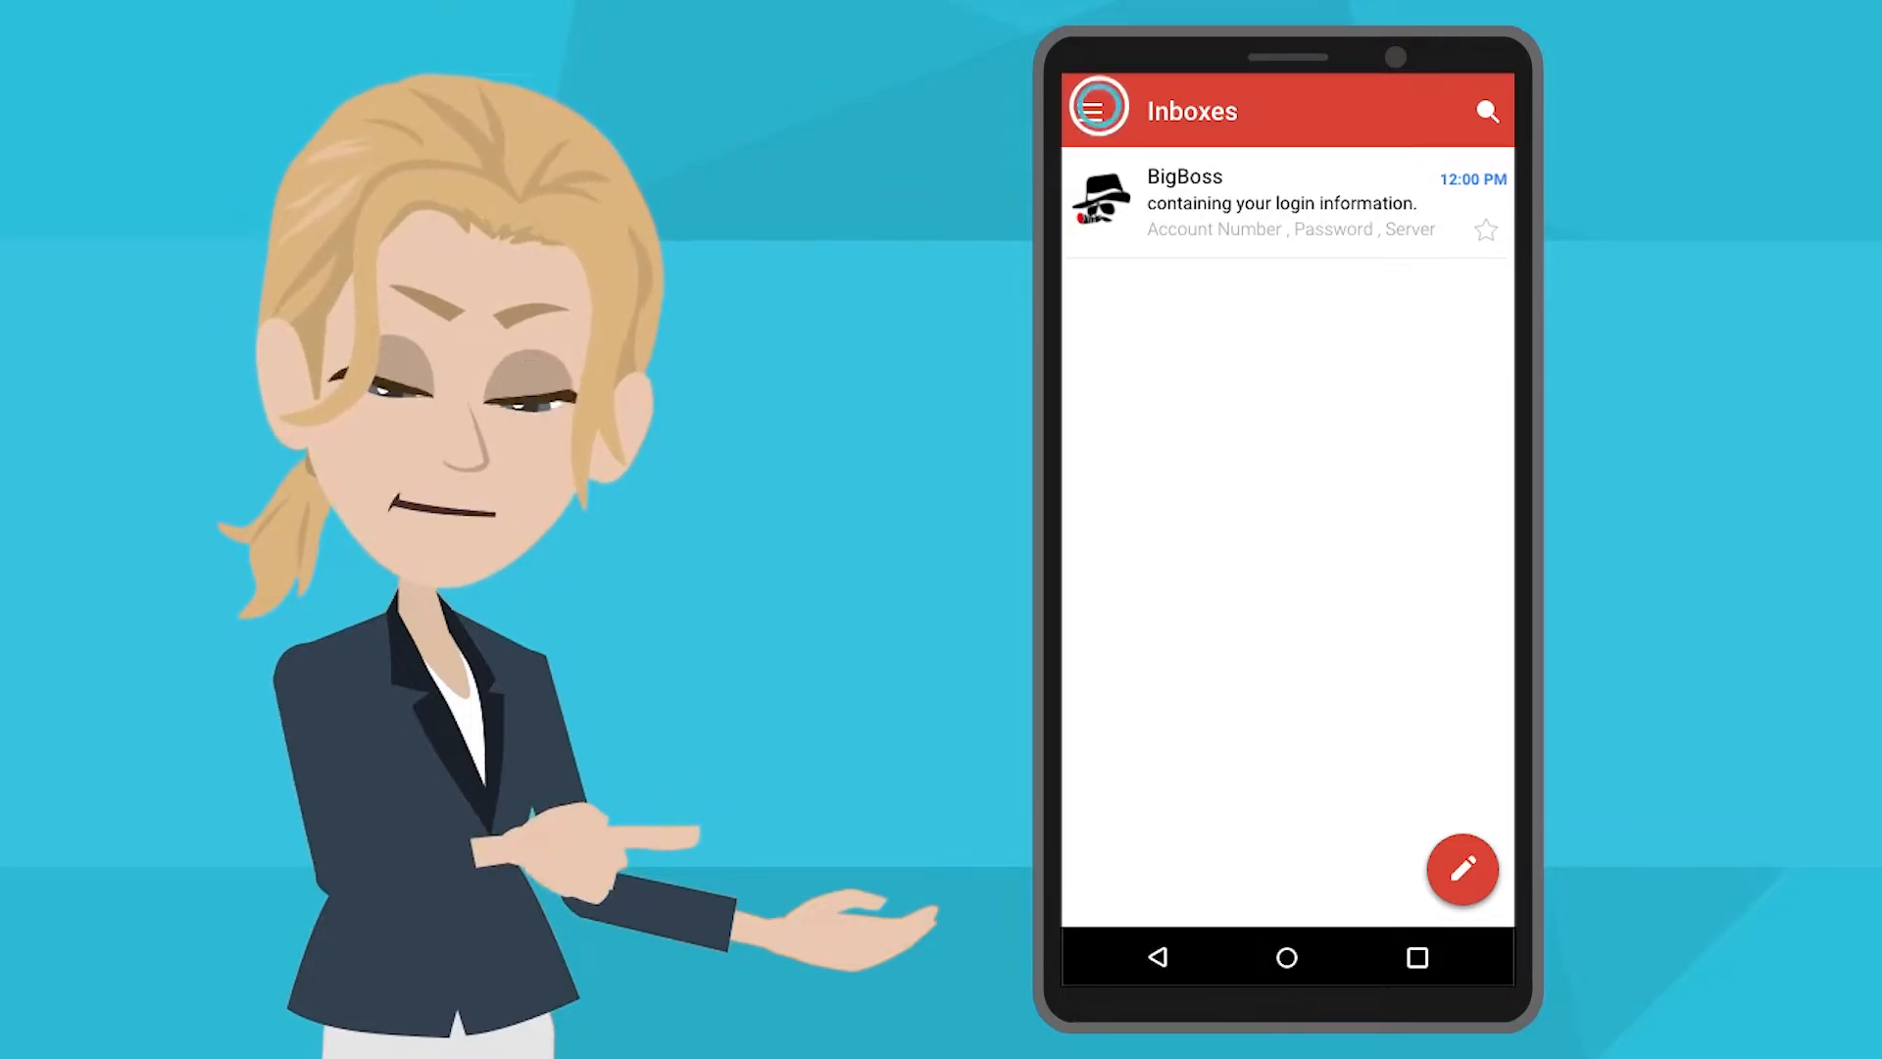
pyautogui.click(1094, 109)
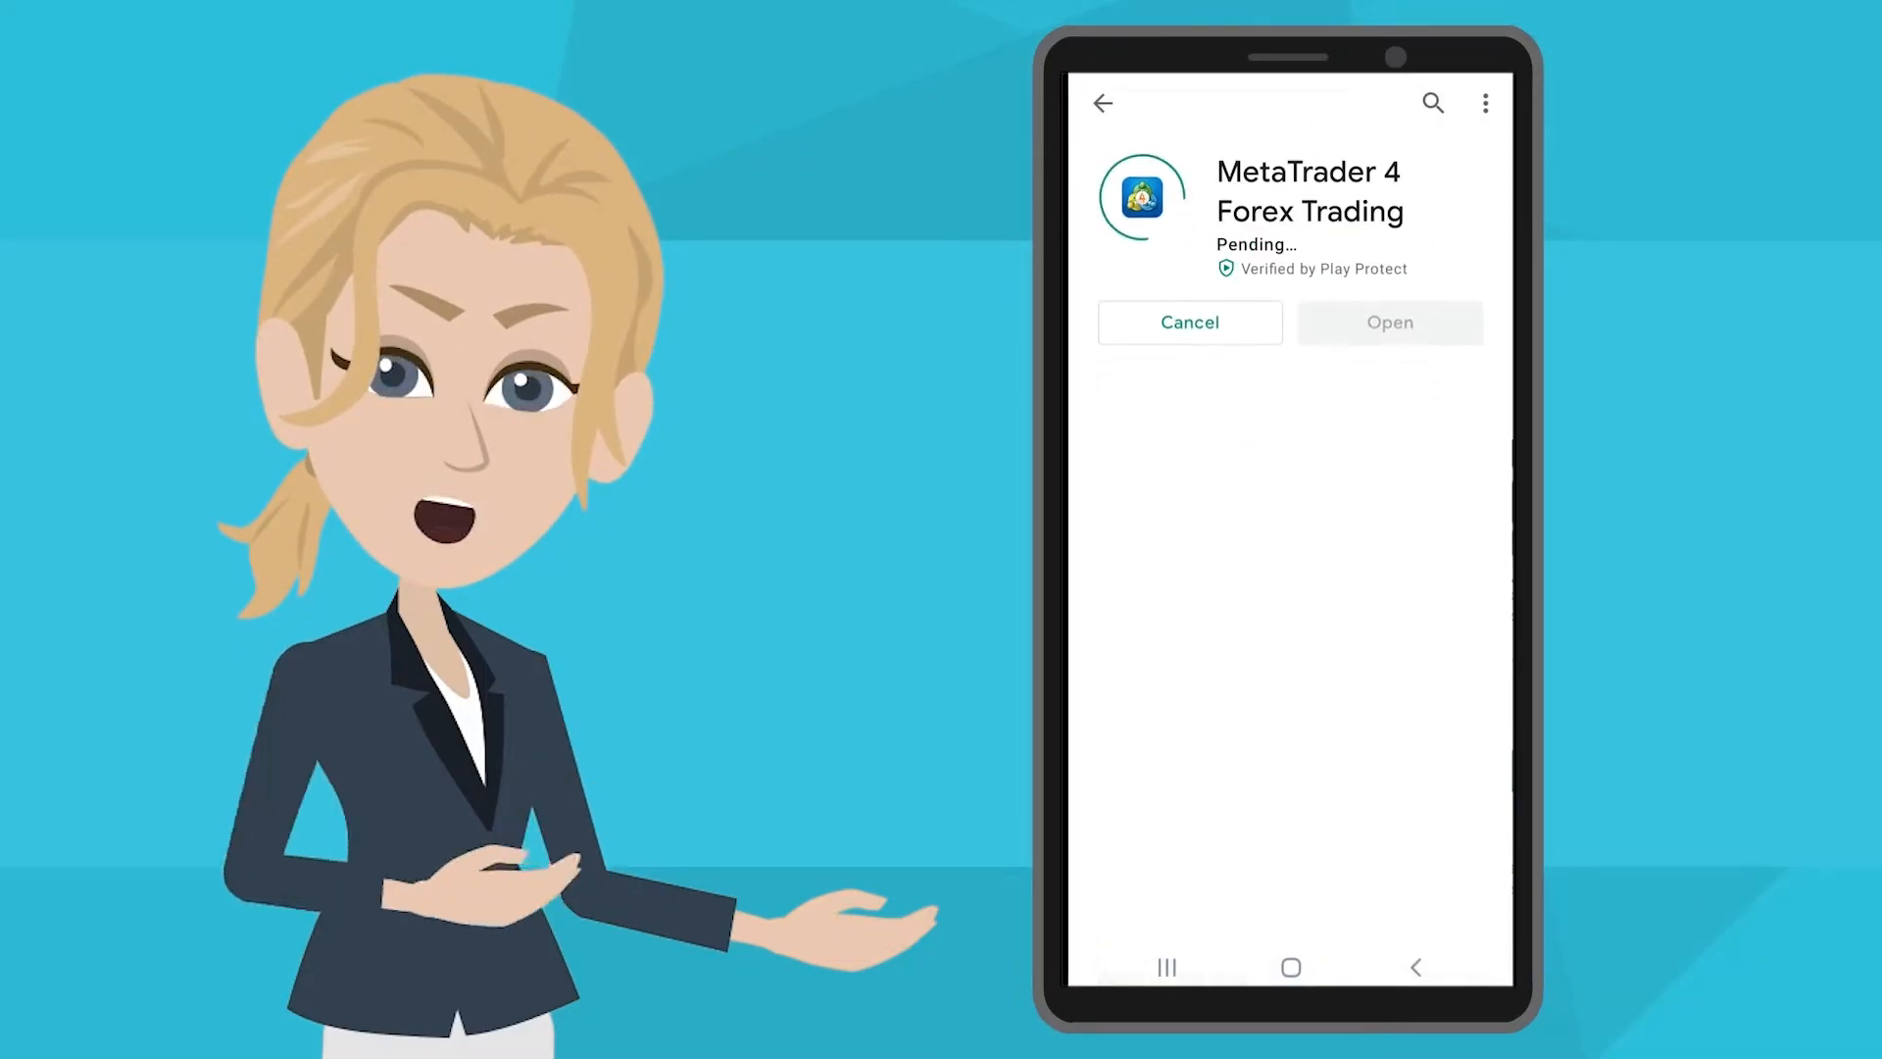
pyautogui.click(1388, 321)
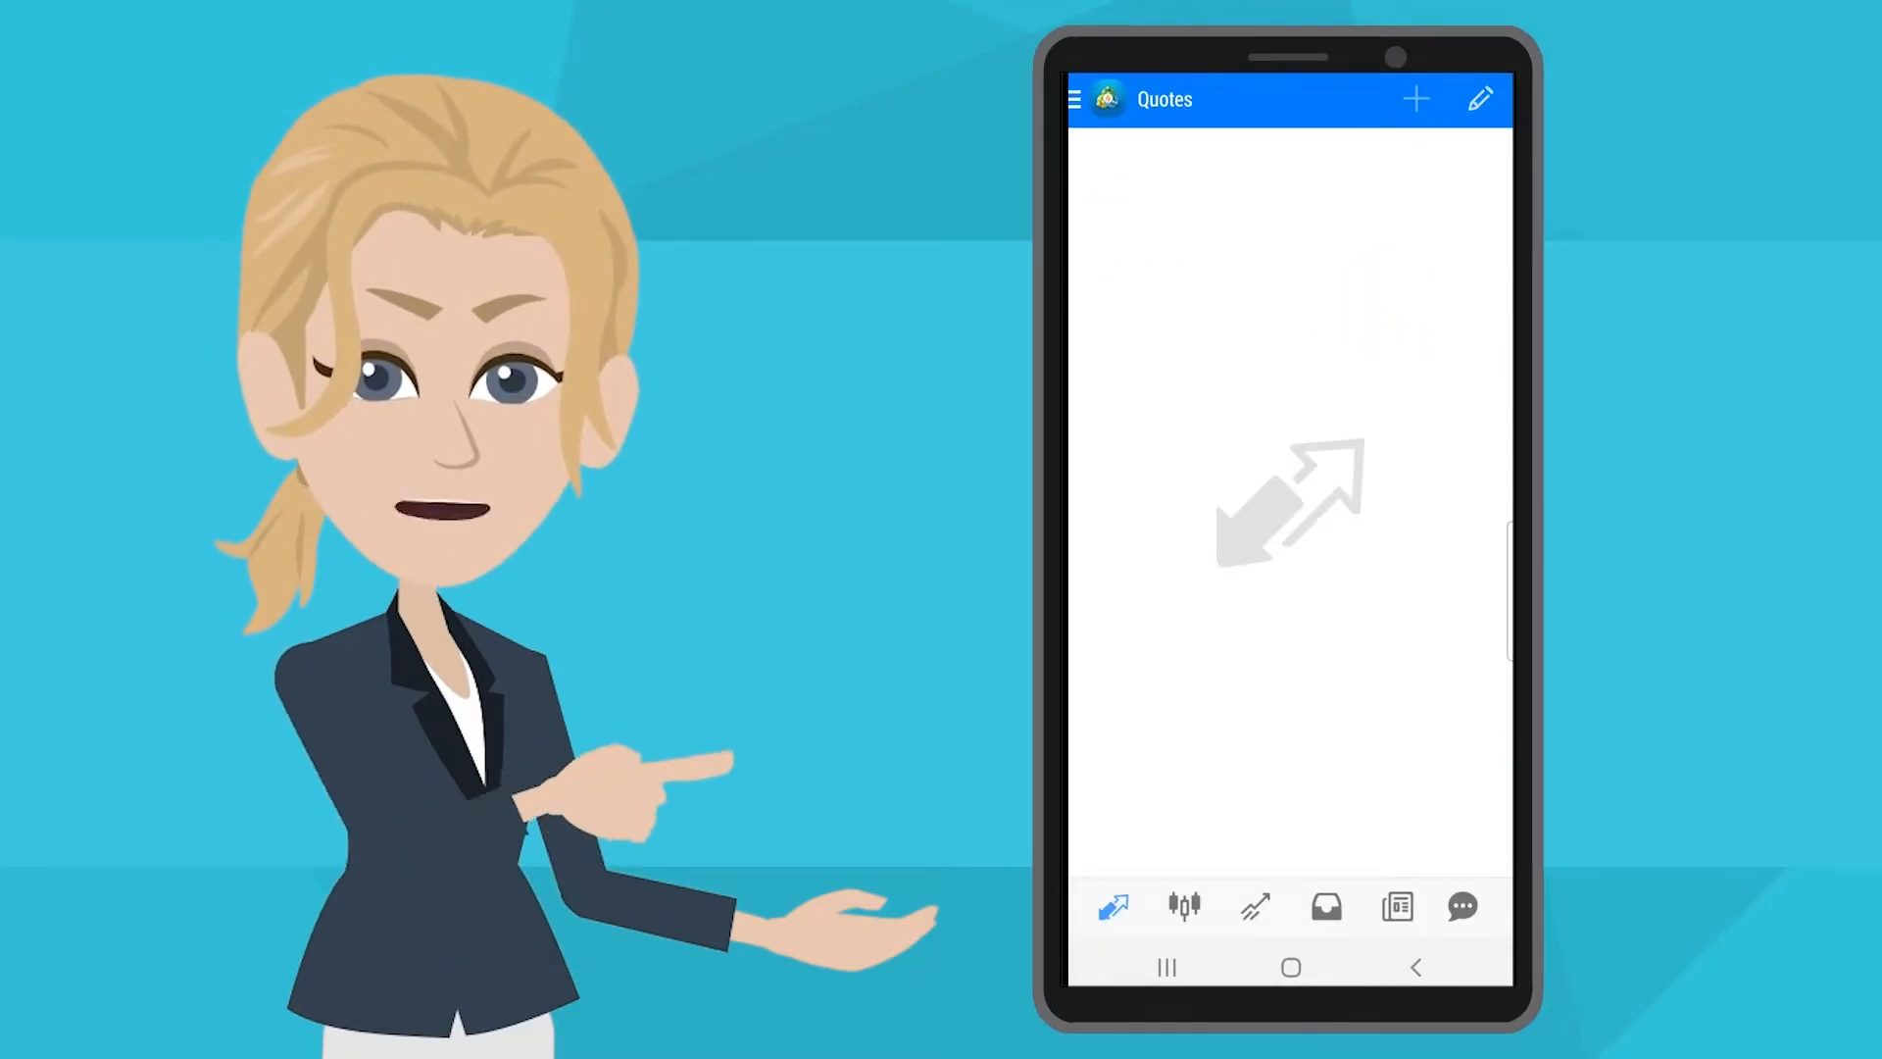
# Step: From the main navigation, start logging in to an existing account to reach the server chooser
pyautogui.click(1072, 98)
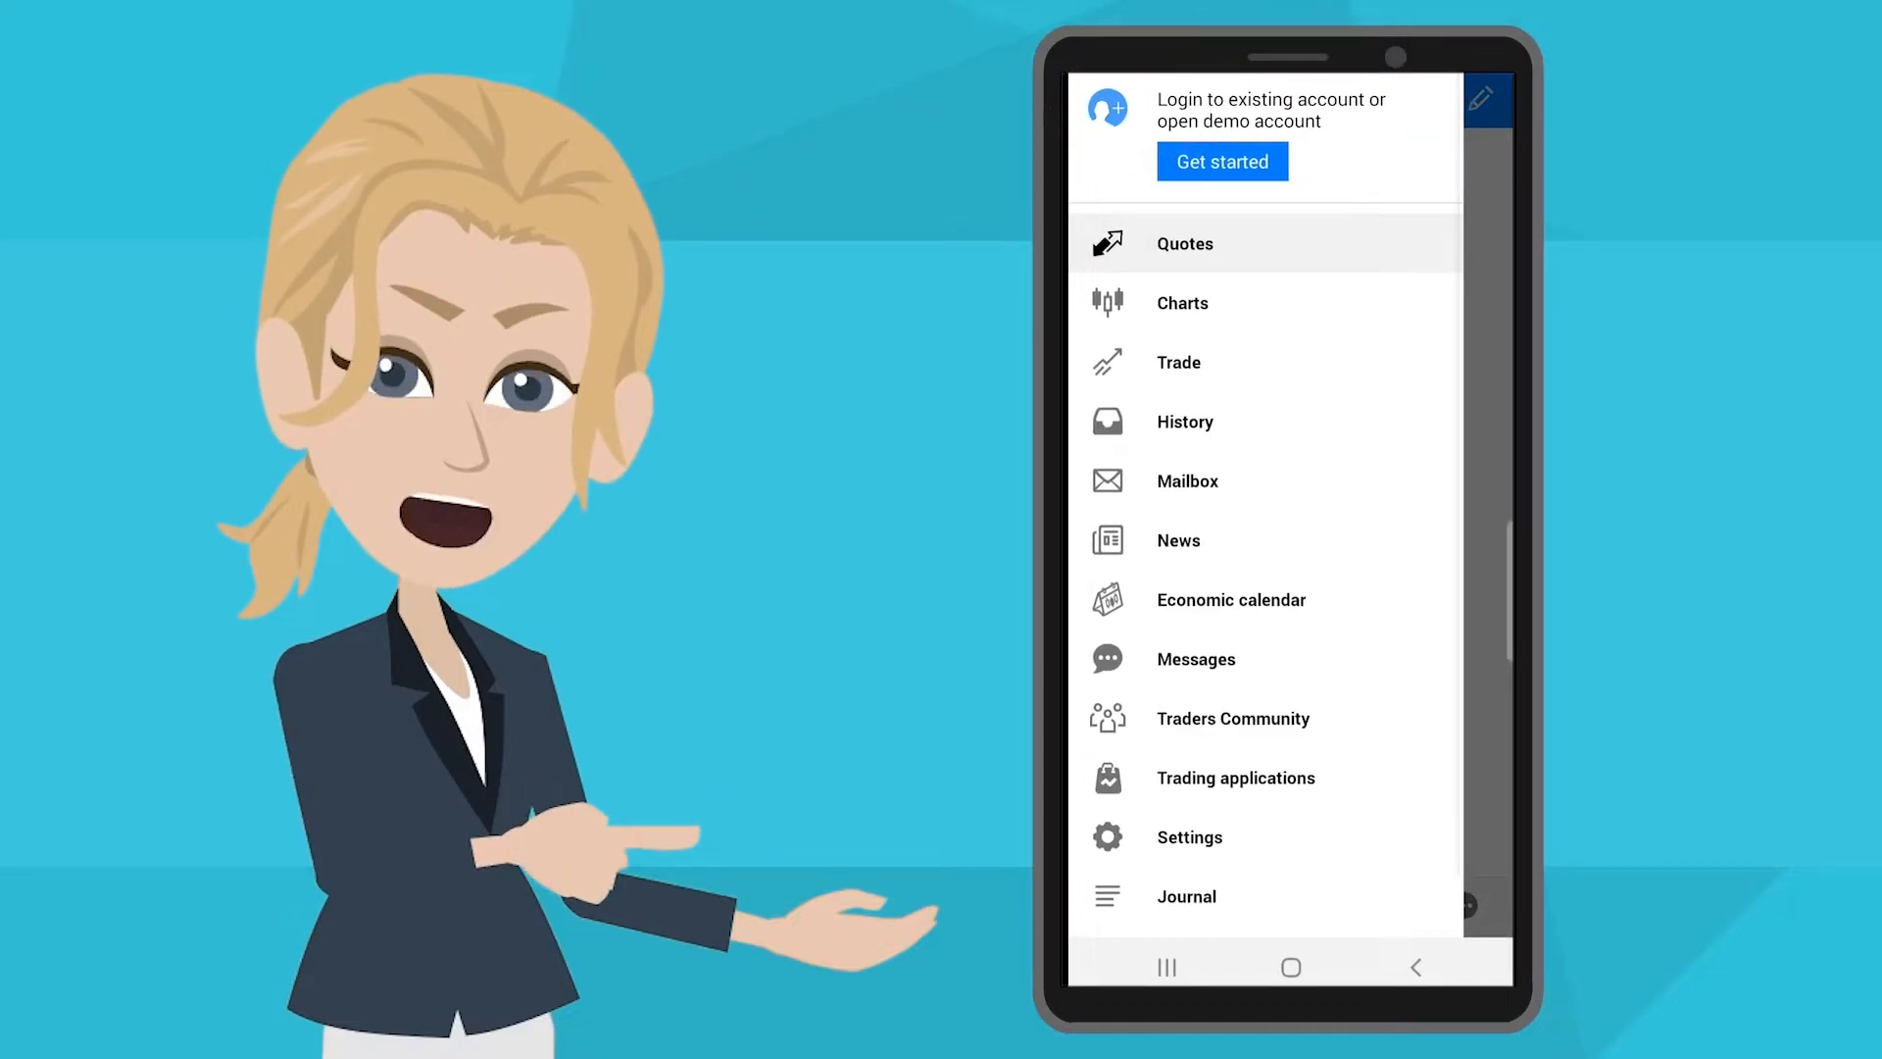
pyautogui.click(1222, 161)
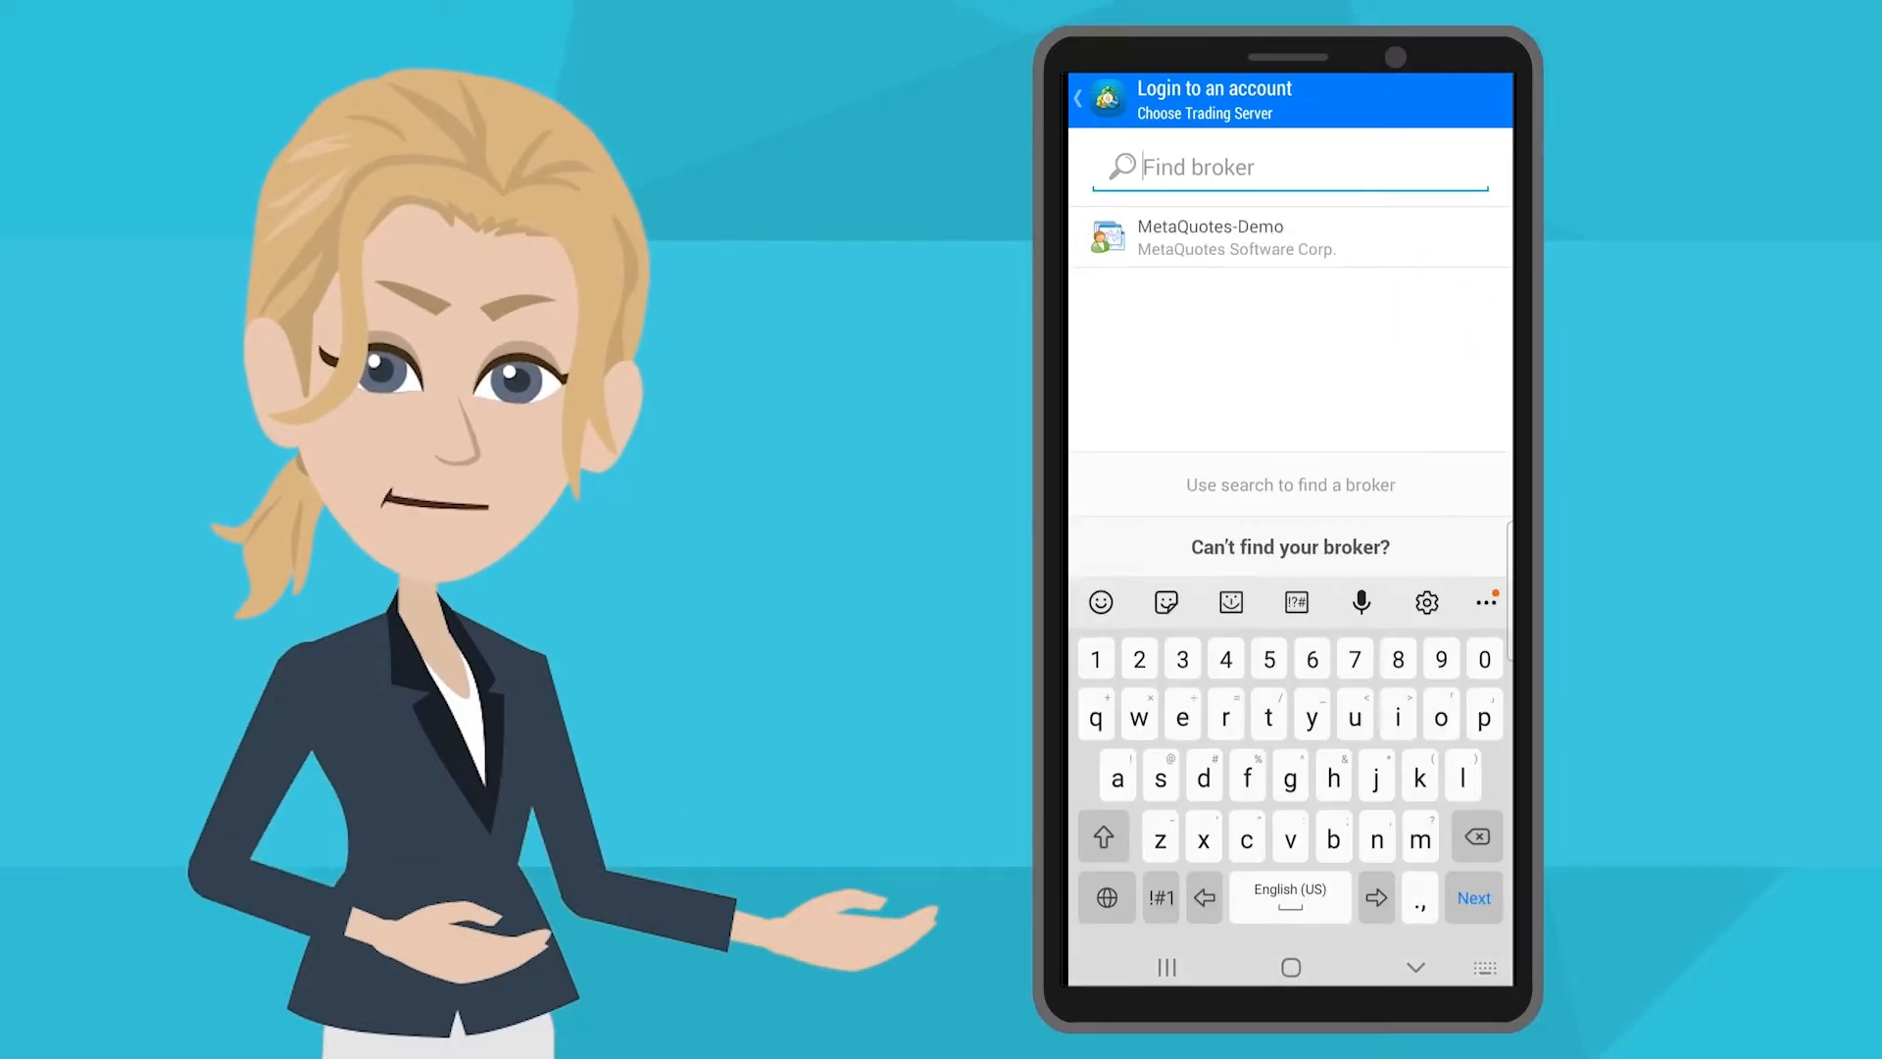
# Step: Search brokers for 'Big' and choose the BIGSolutions-LIVE5 server for the login form
pyautogui.write('Big')
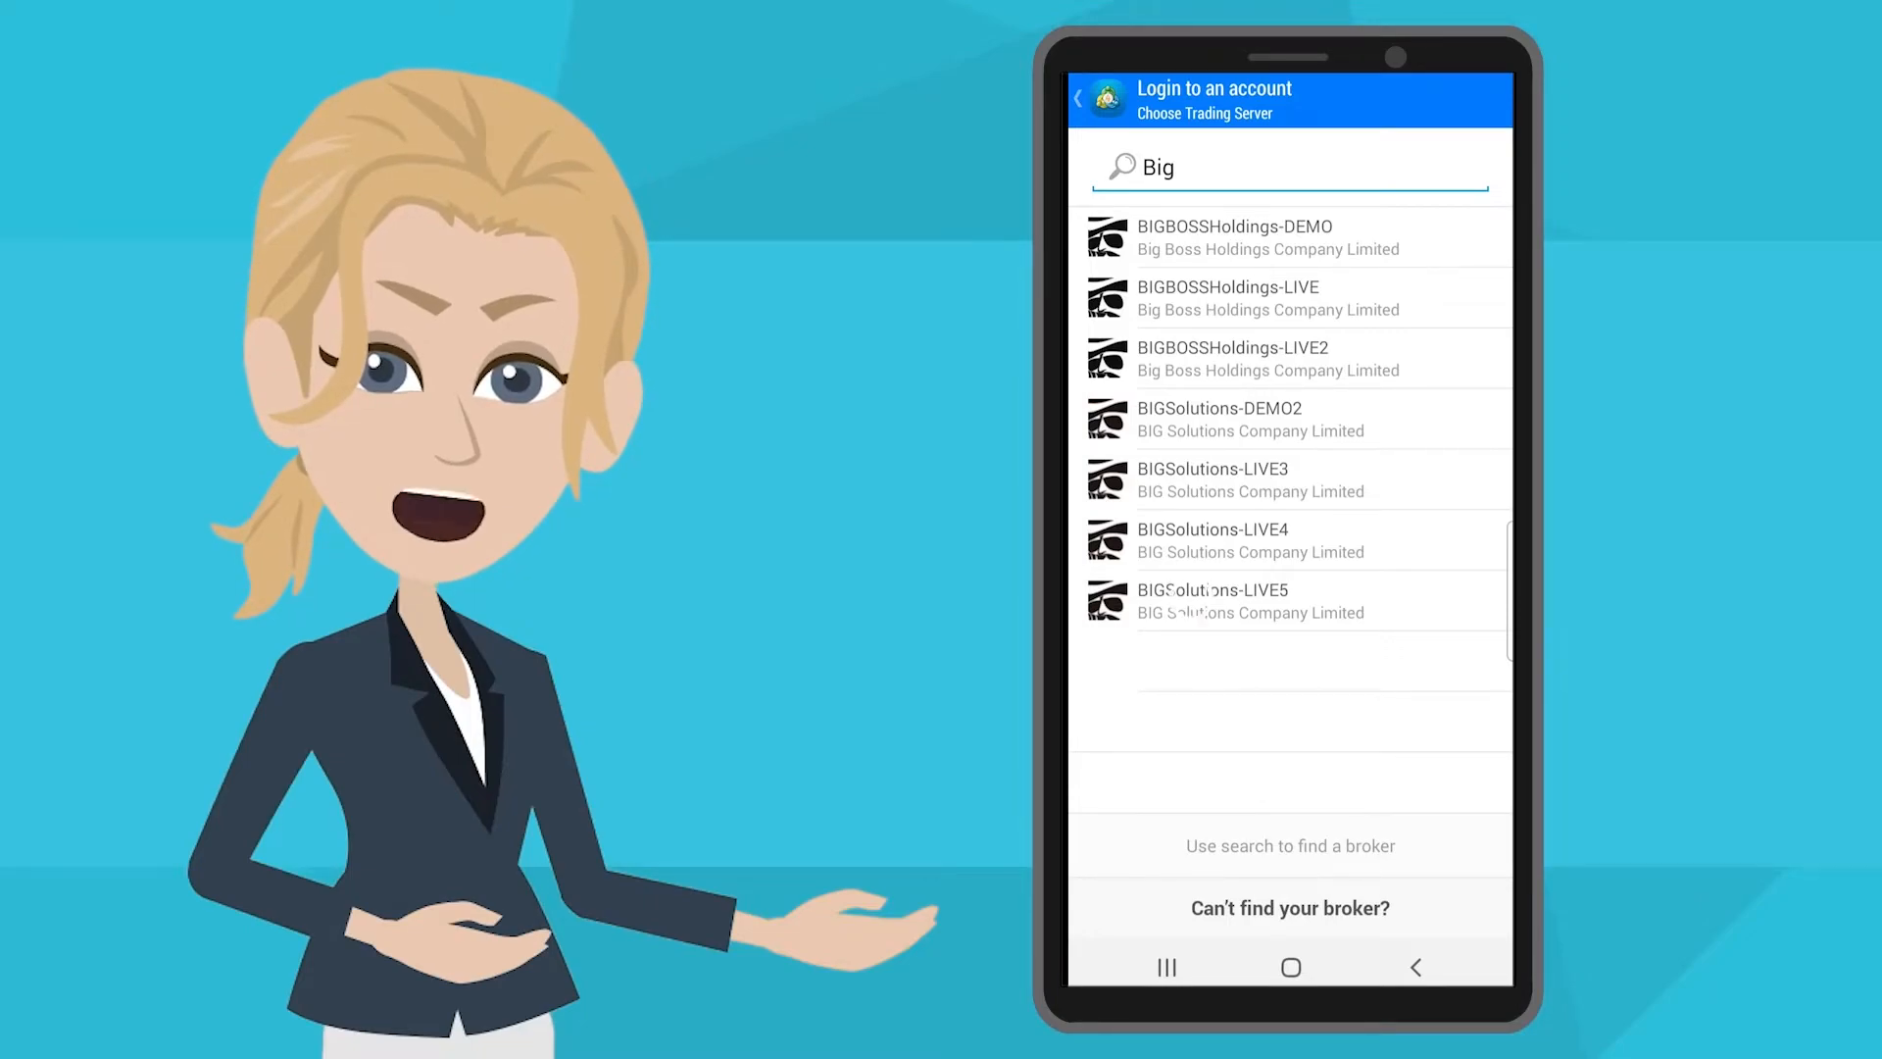
pyautogui.click(1212, 590)
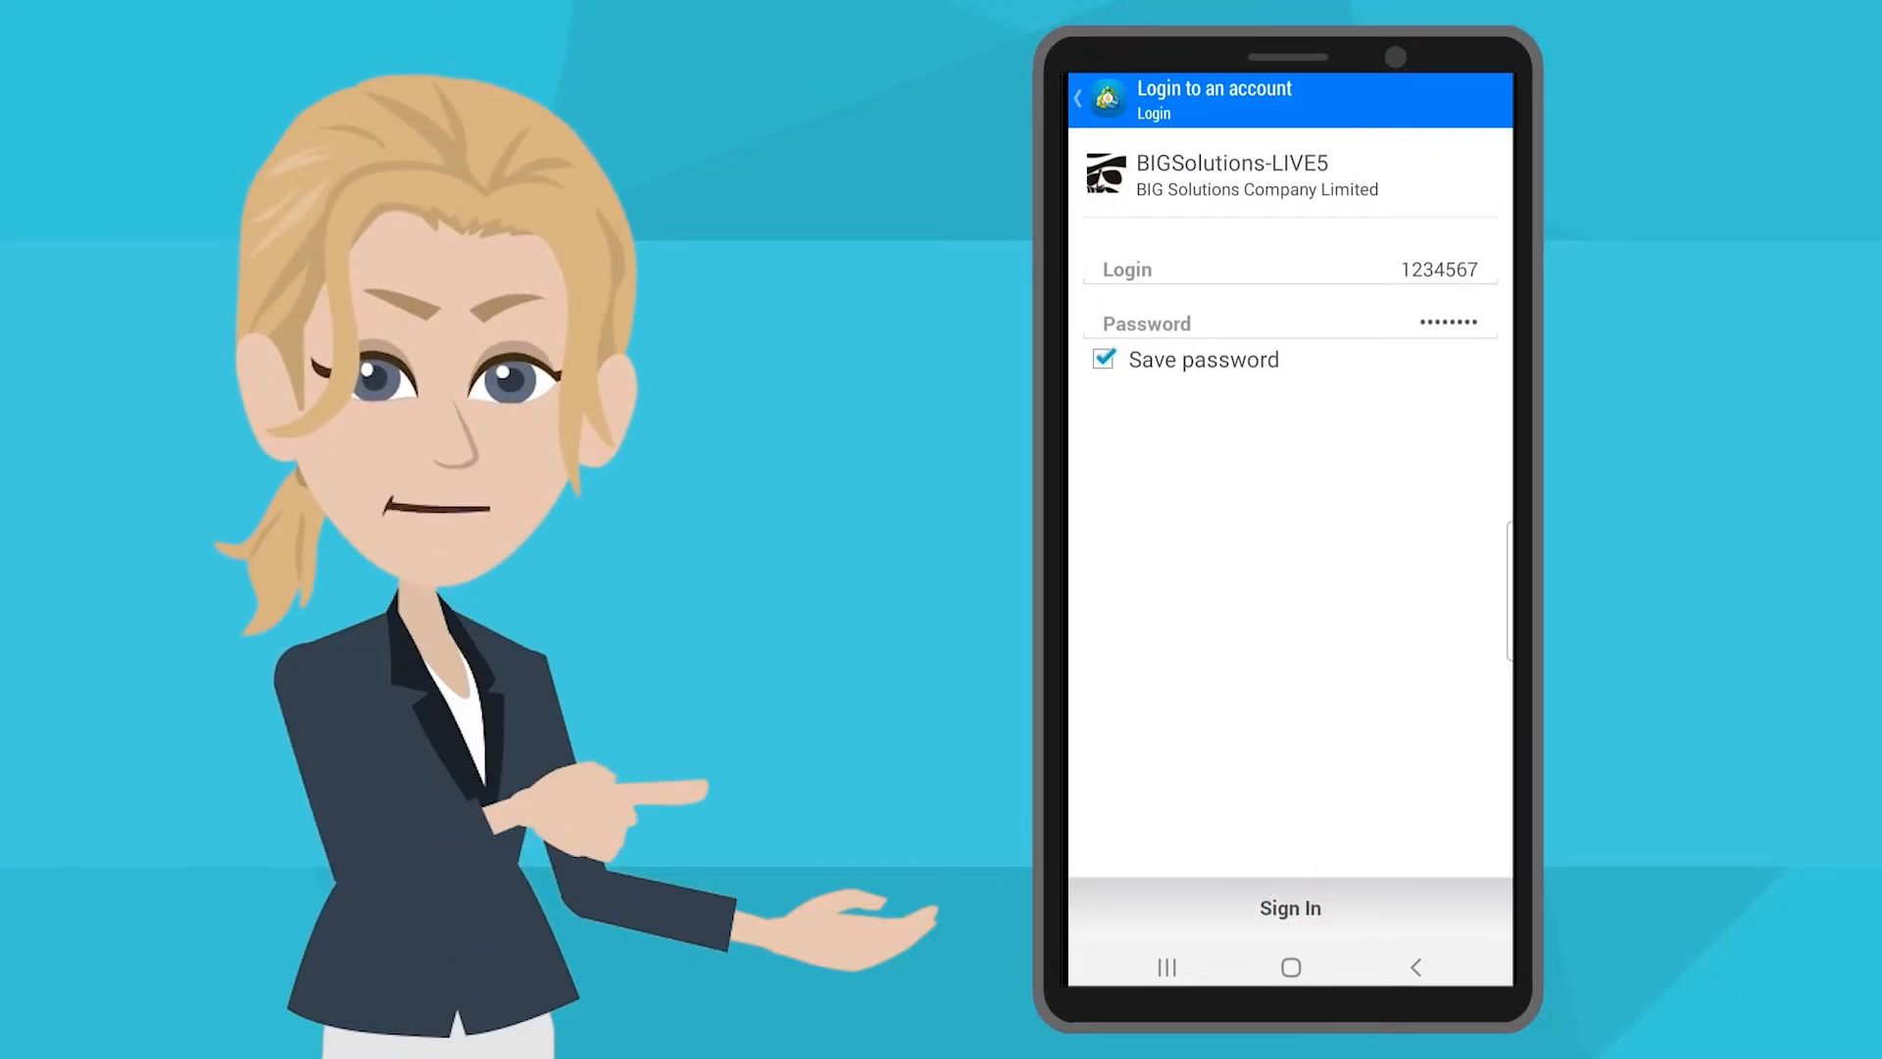
# Step: Sign in so the Quotes list shows live EURUSD, GBPUSD and other pair prices
pyautogui.click(1290, 907)
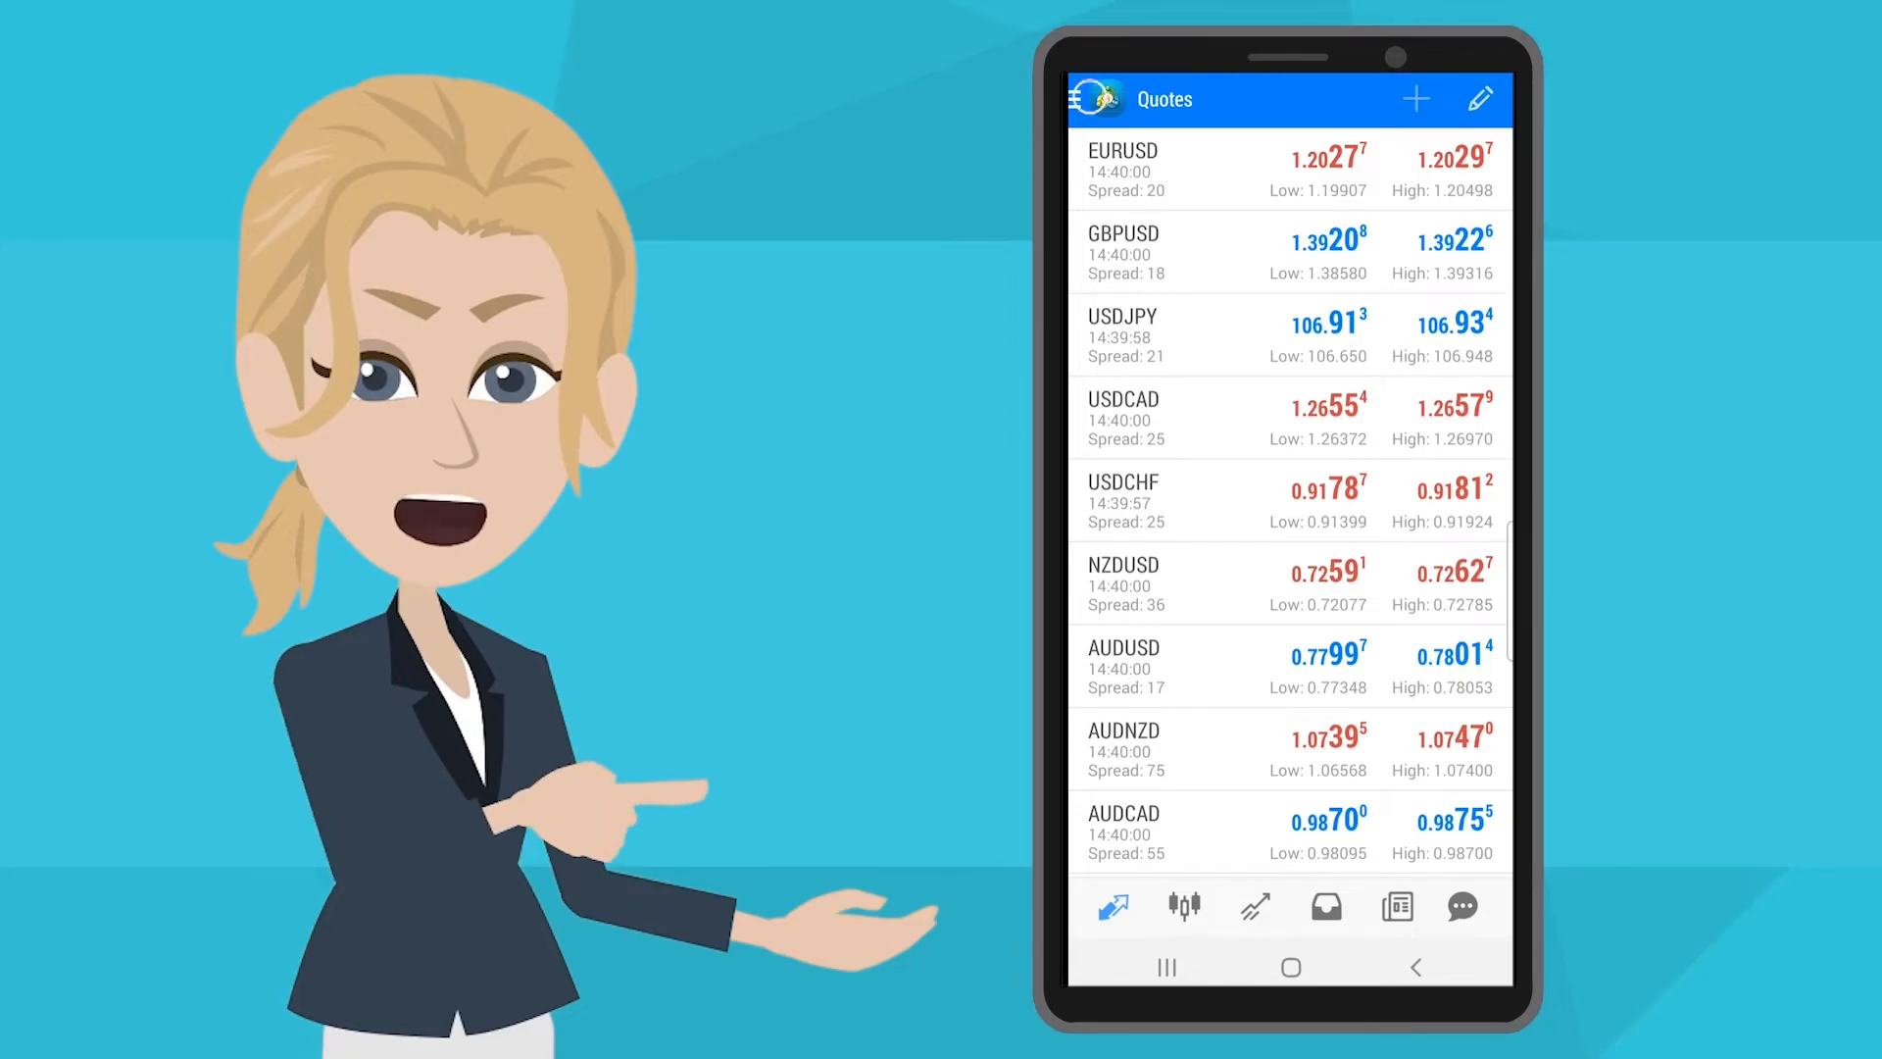
# Step: View the signed-in 10 000 USD account and start adding another, reaching the New Account page
pyautogui.click(1093, 98)
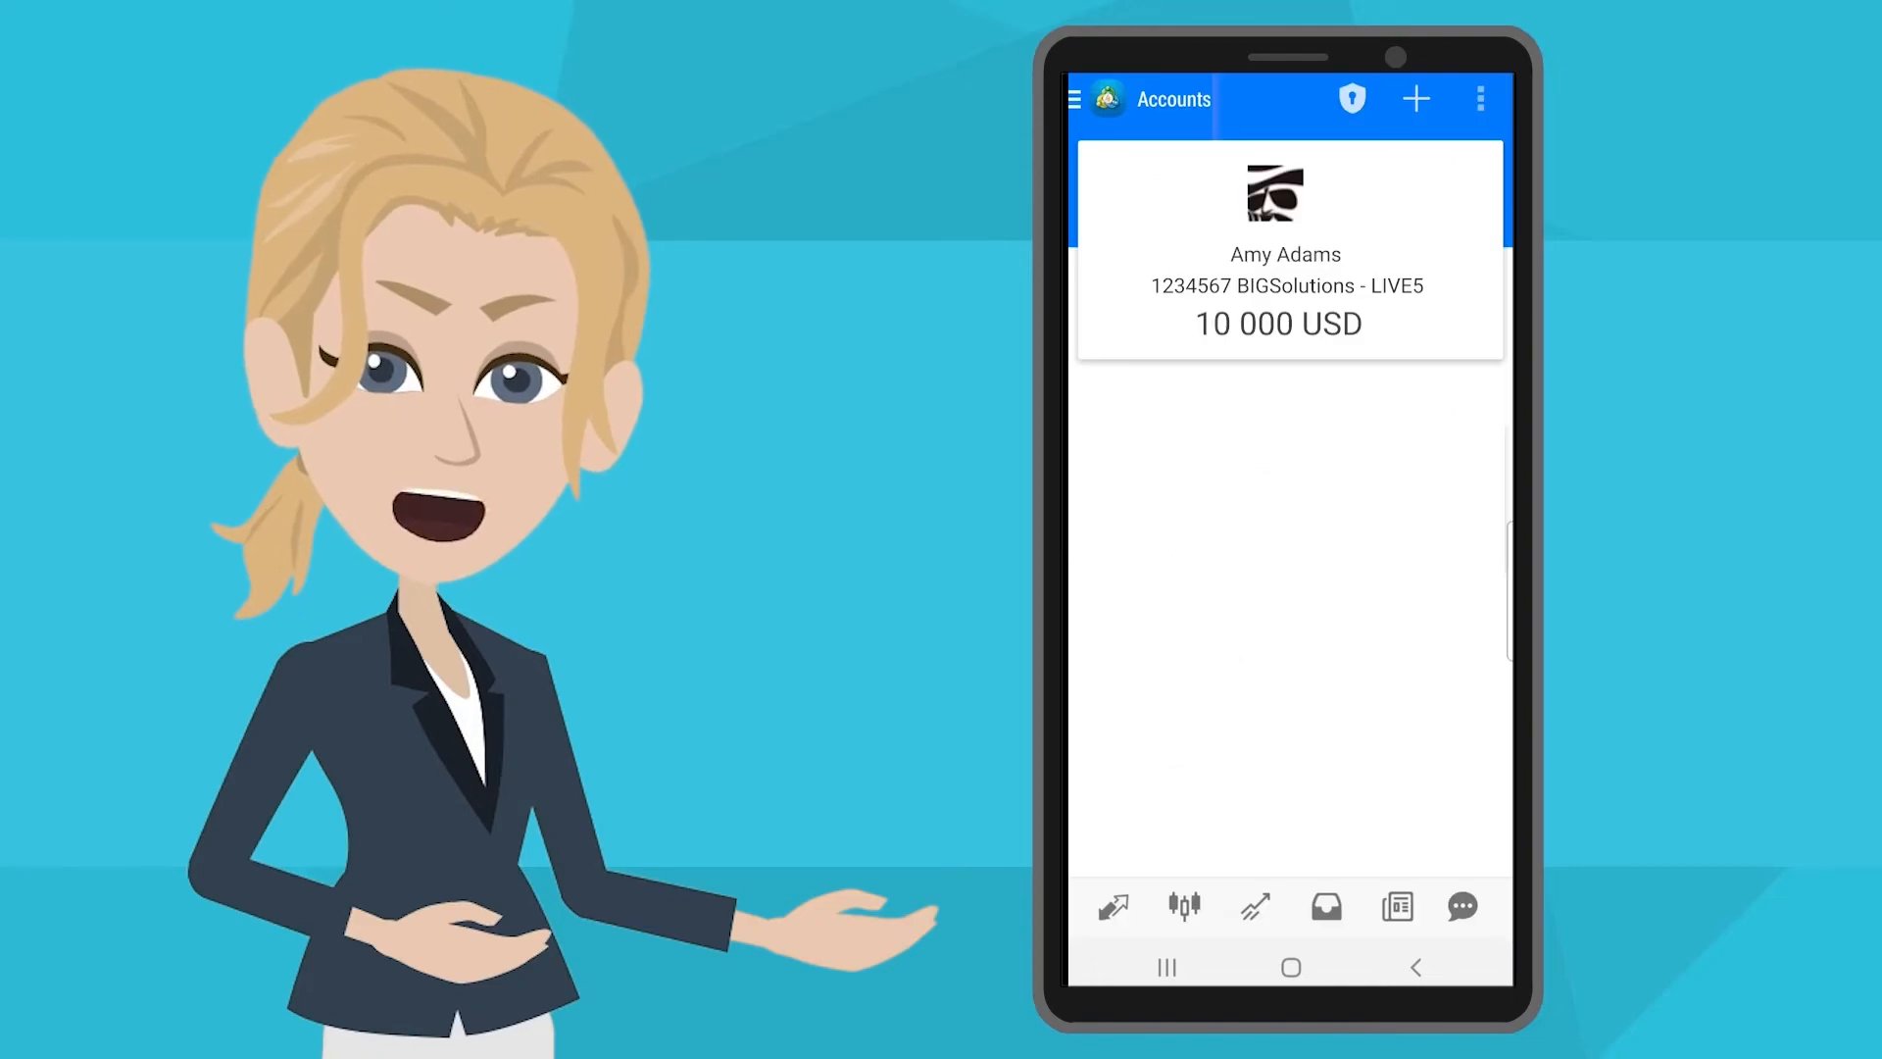
pyautogui.click(1415, 98)
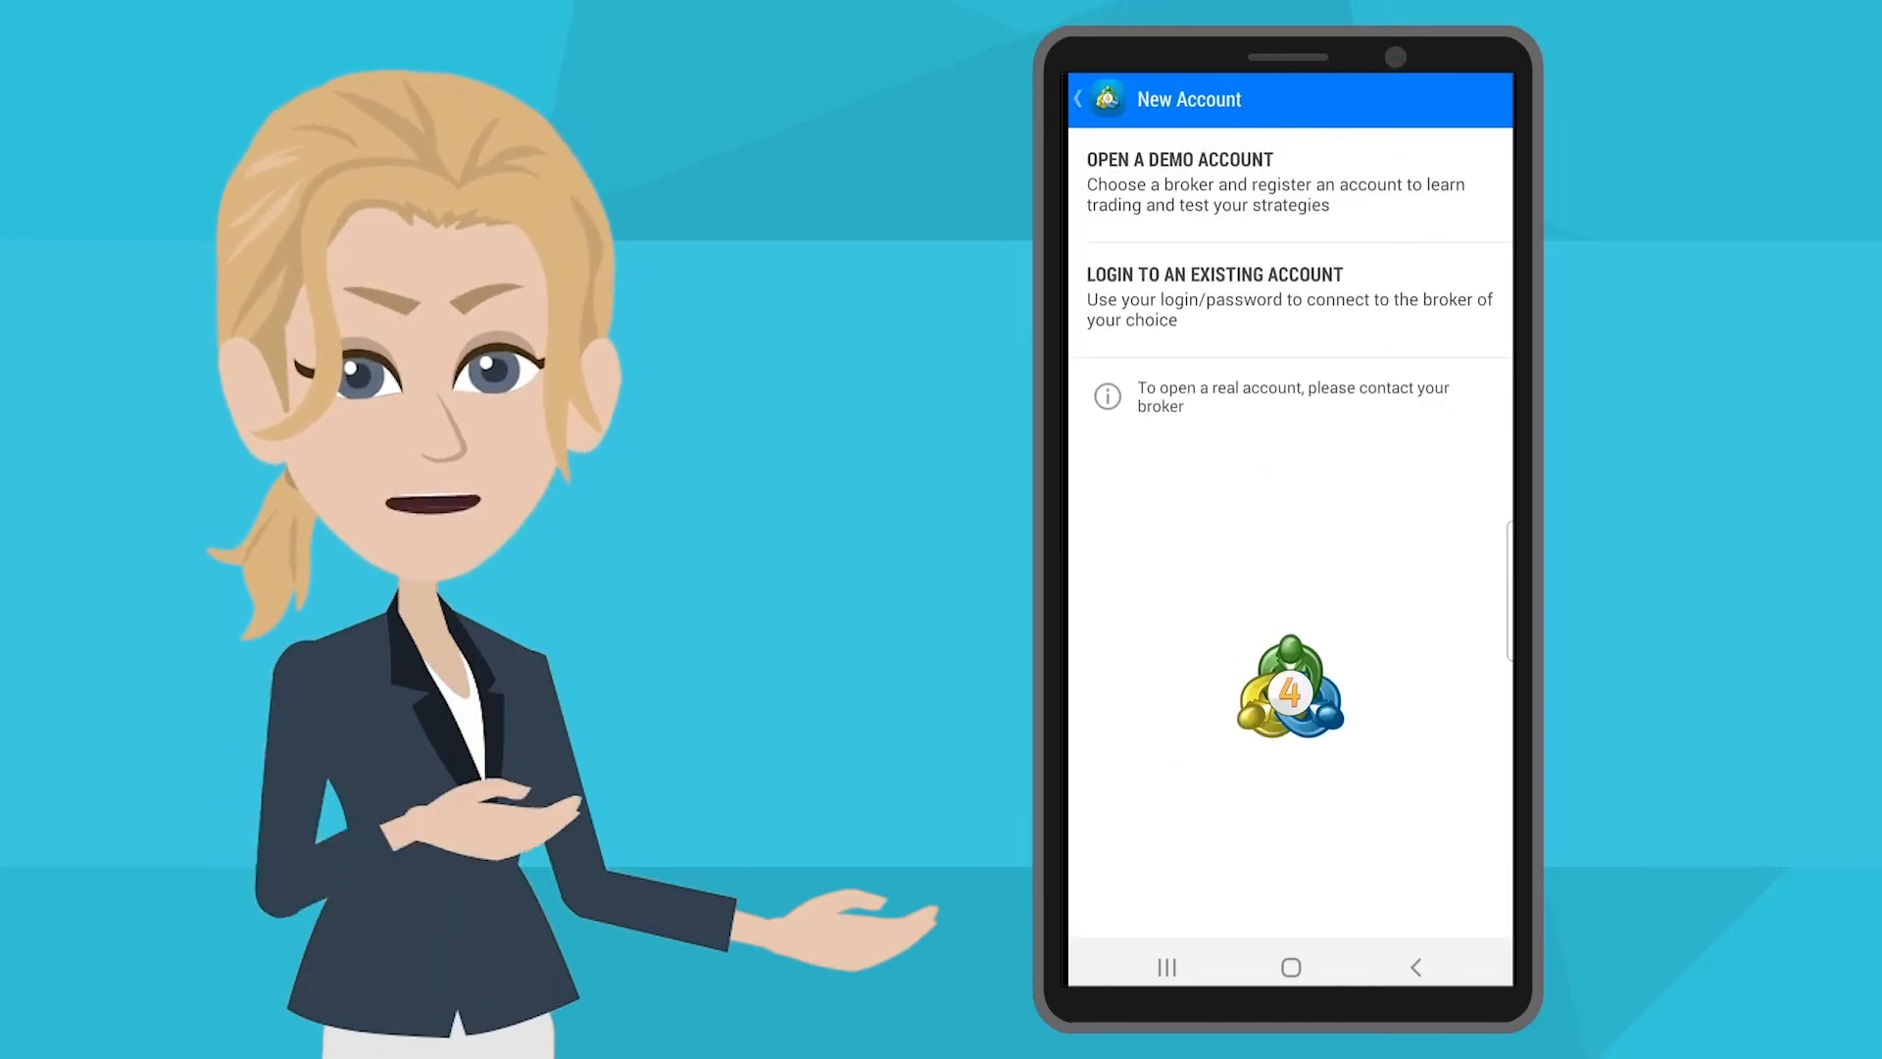